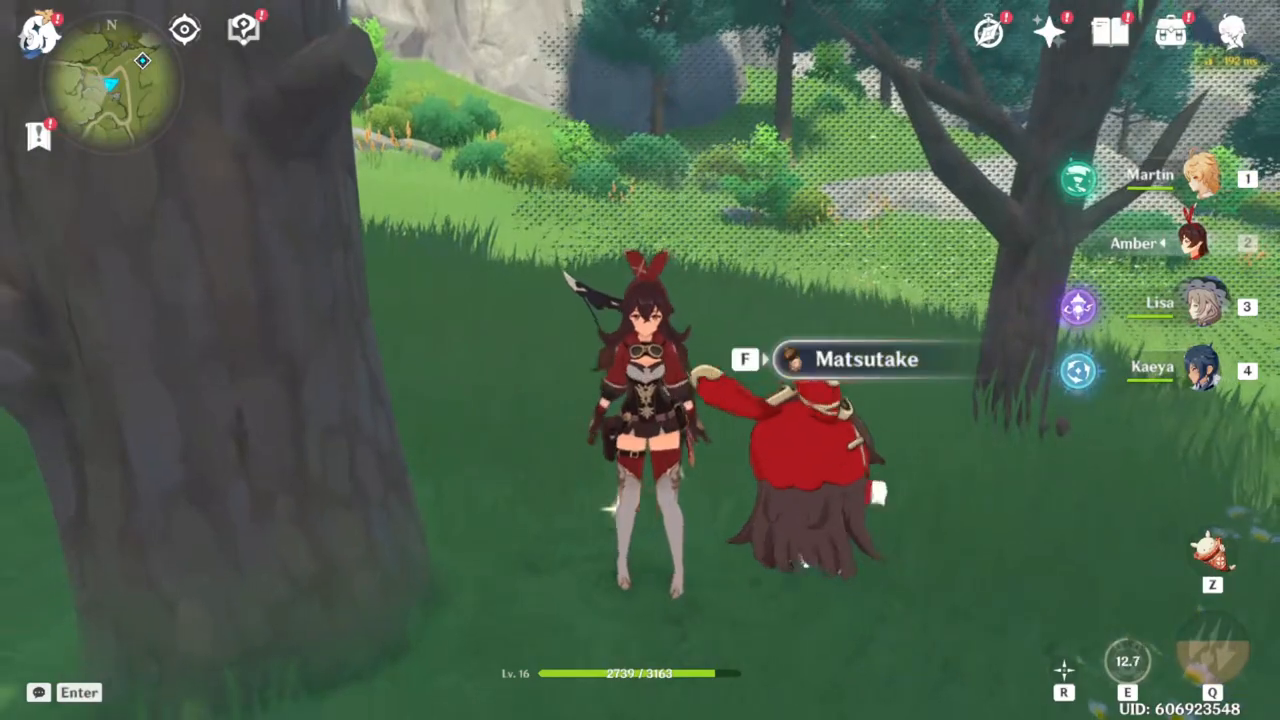
Step: Interact in the open world before bringing up the Paimon menu and Graphics settings
key("f")
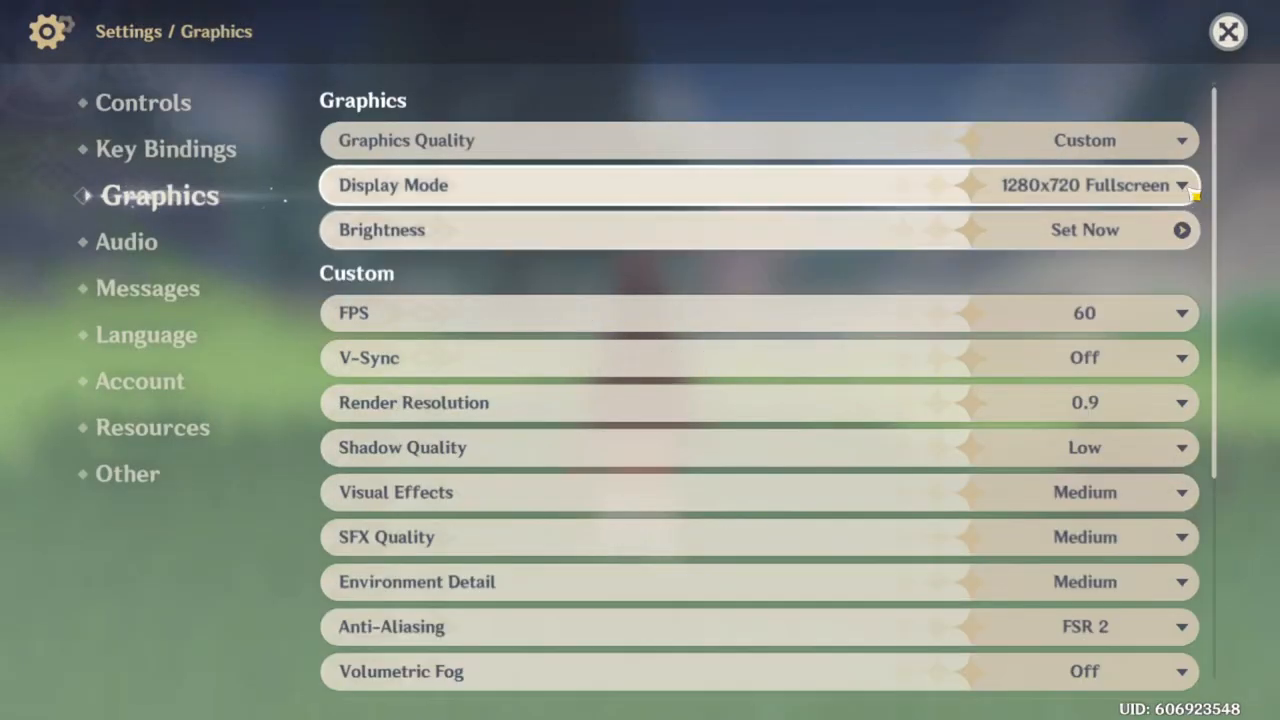
Step: Review the custom graphics options below Render Resolution 1.0, then close Settings
scroll("down", 3)
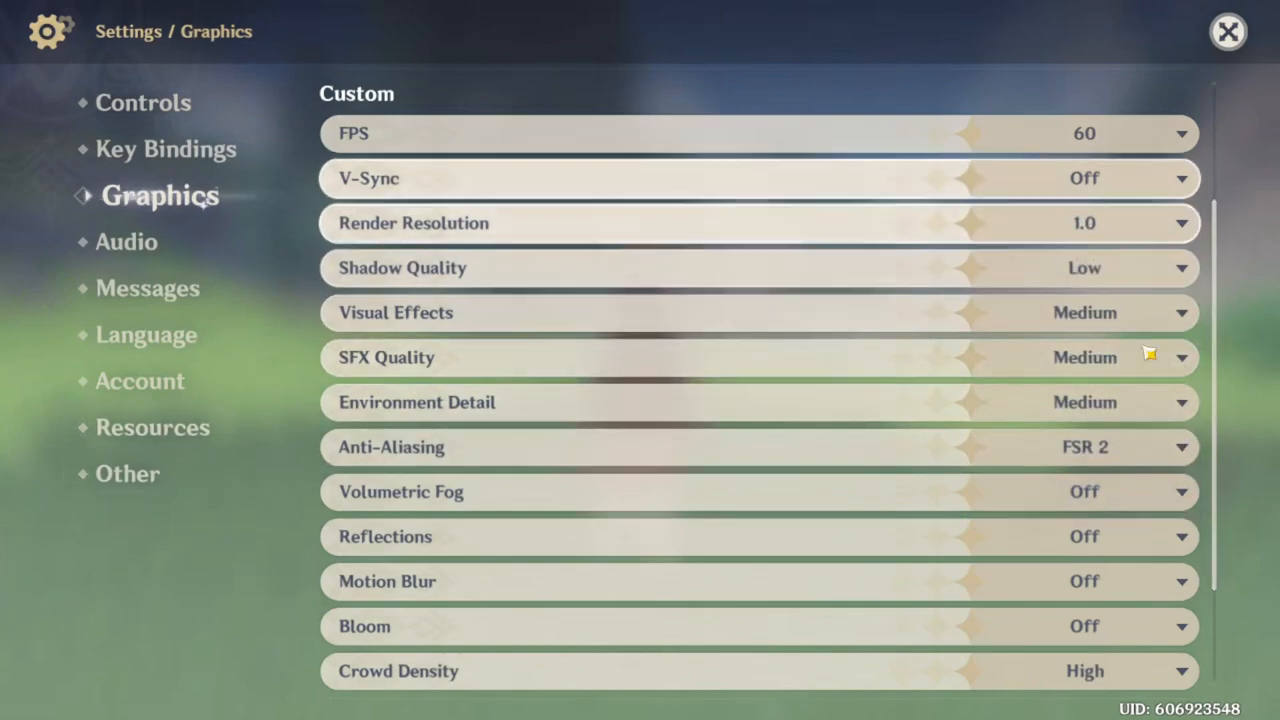
scroll("down", 3)
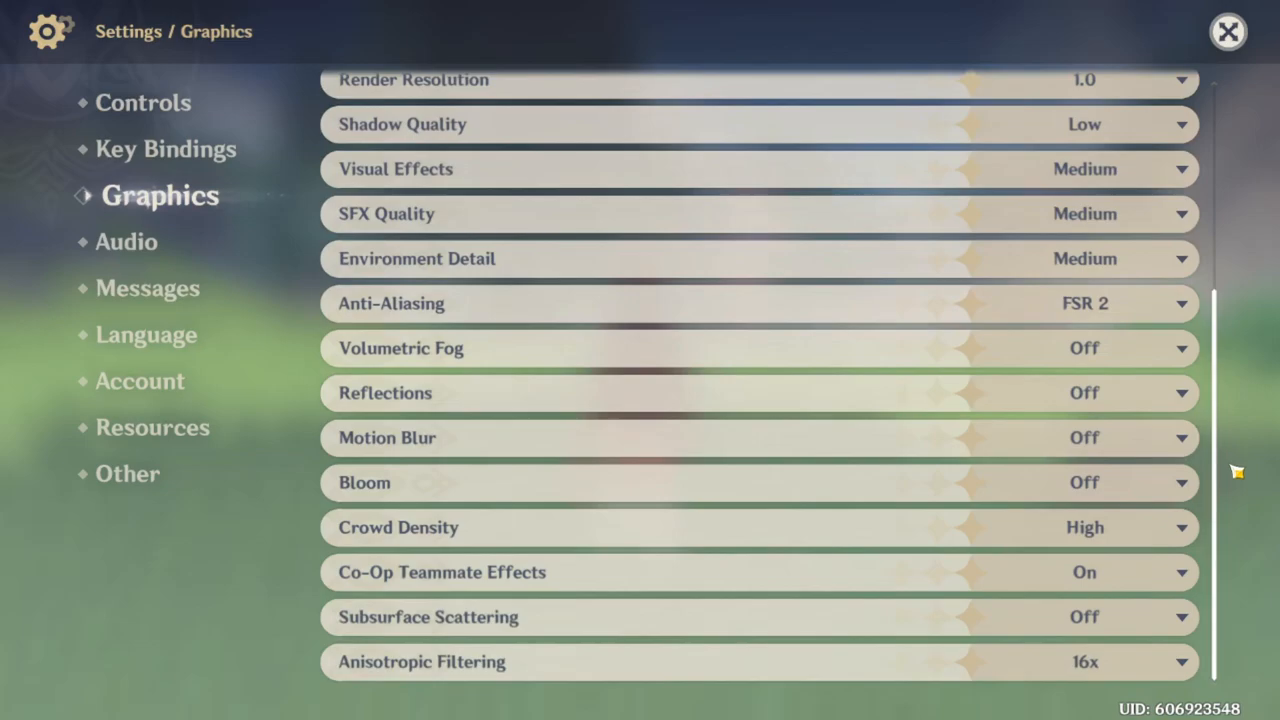
mouse_move(1270, 112)
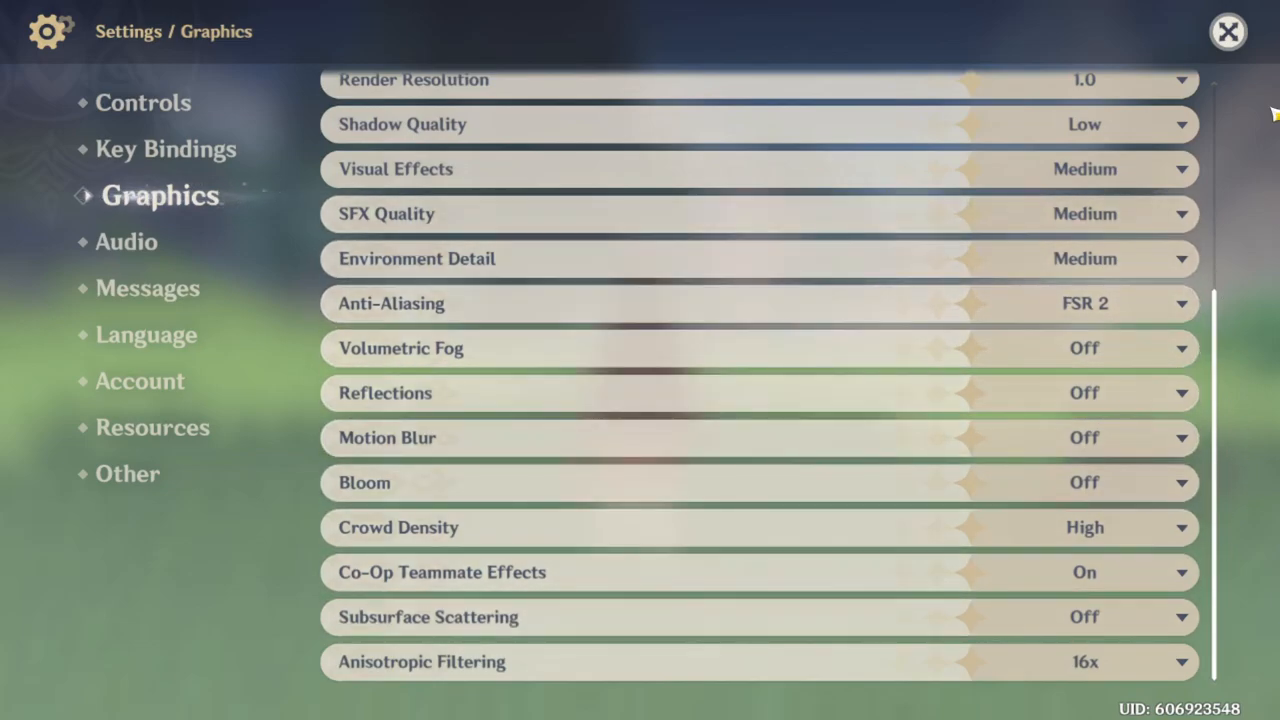
left_click(1228, 32)
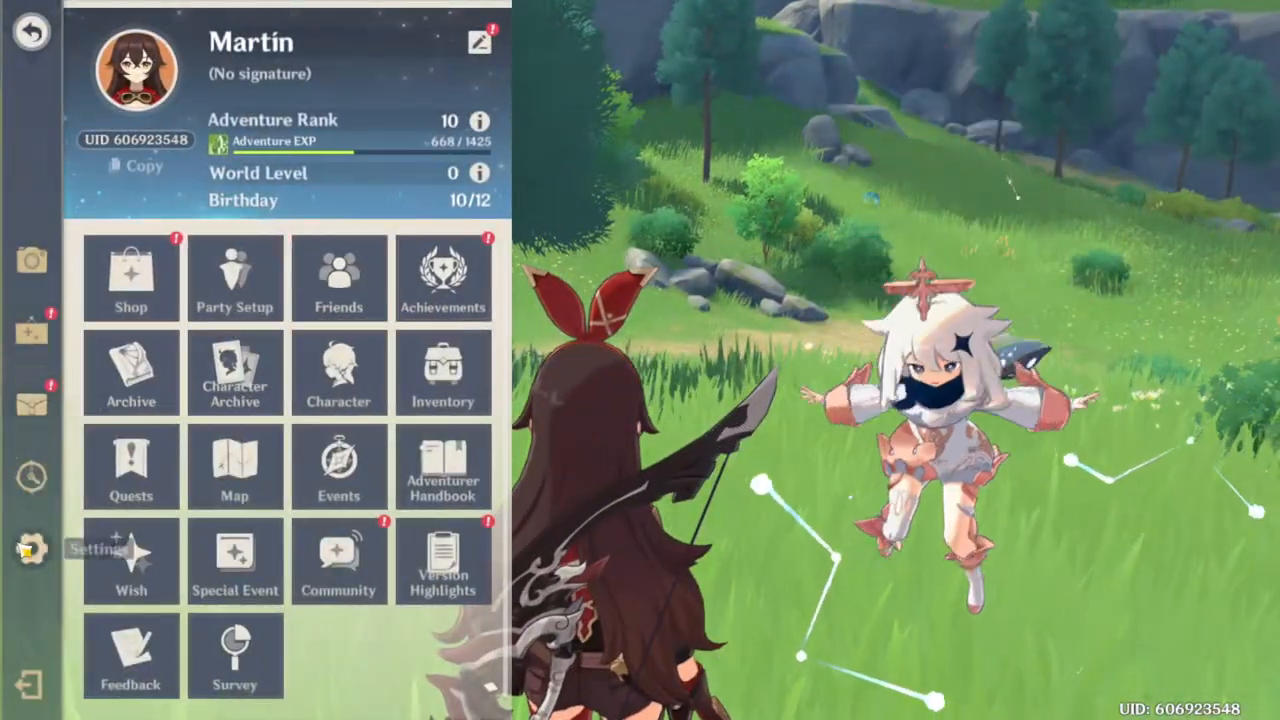
Step: Check the Graphics settings from the Paimon menu gear and close them again
left_click(30, 544)
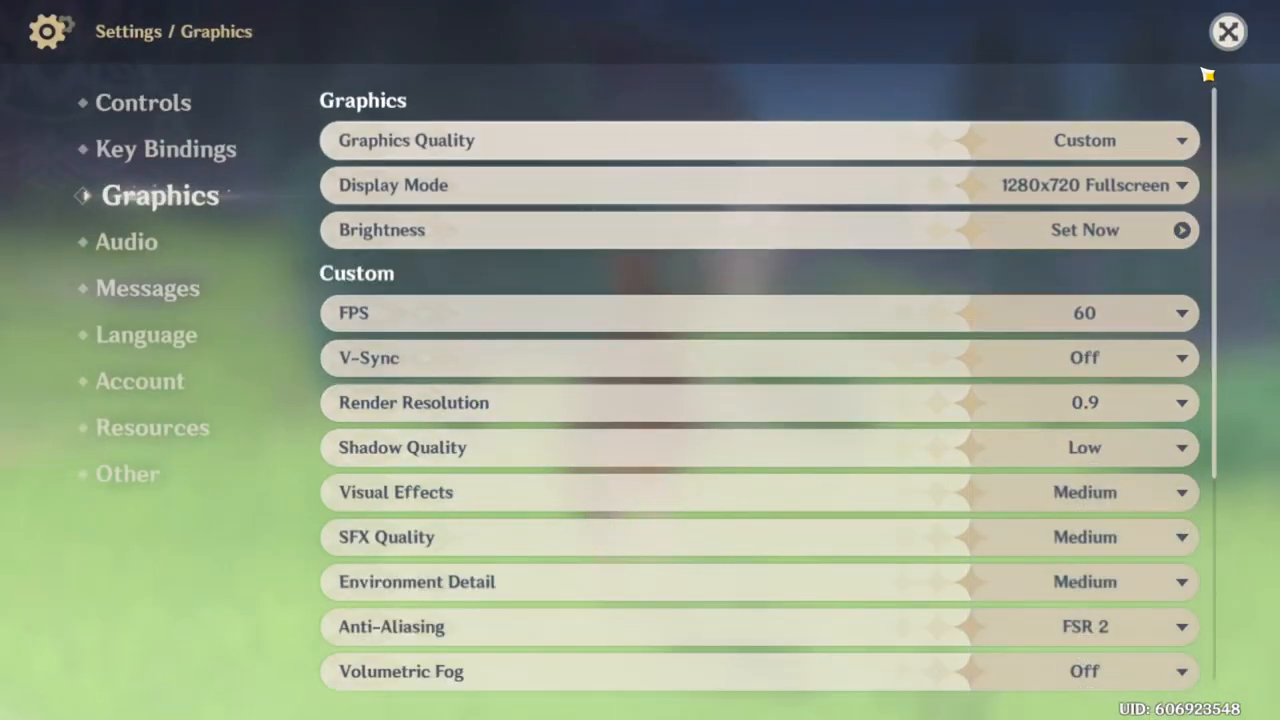
left_click(1228, 32)
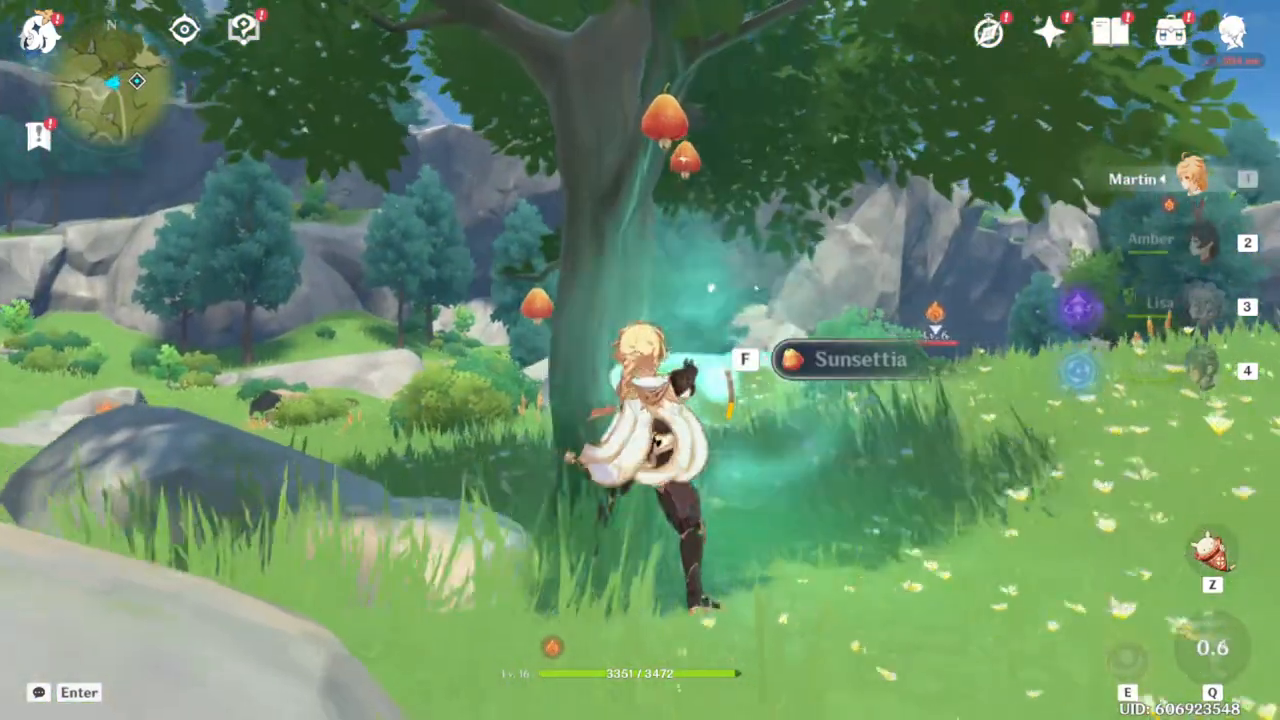
Step: Pick the Sunsettia fruit from the tree with F
key("f")
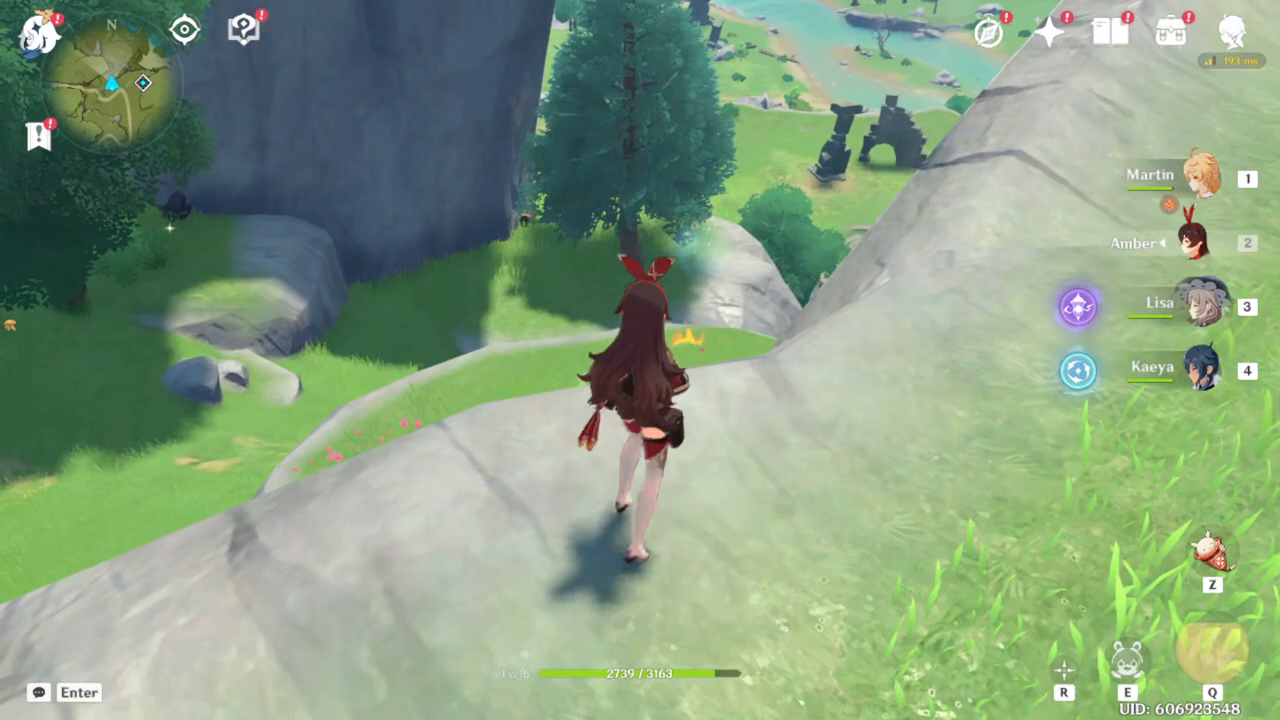
Step: Jump while running Amber across the rocky ridge toward the river and ruins
key("space")
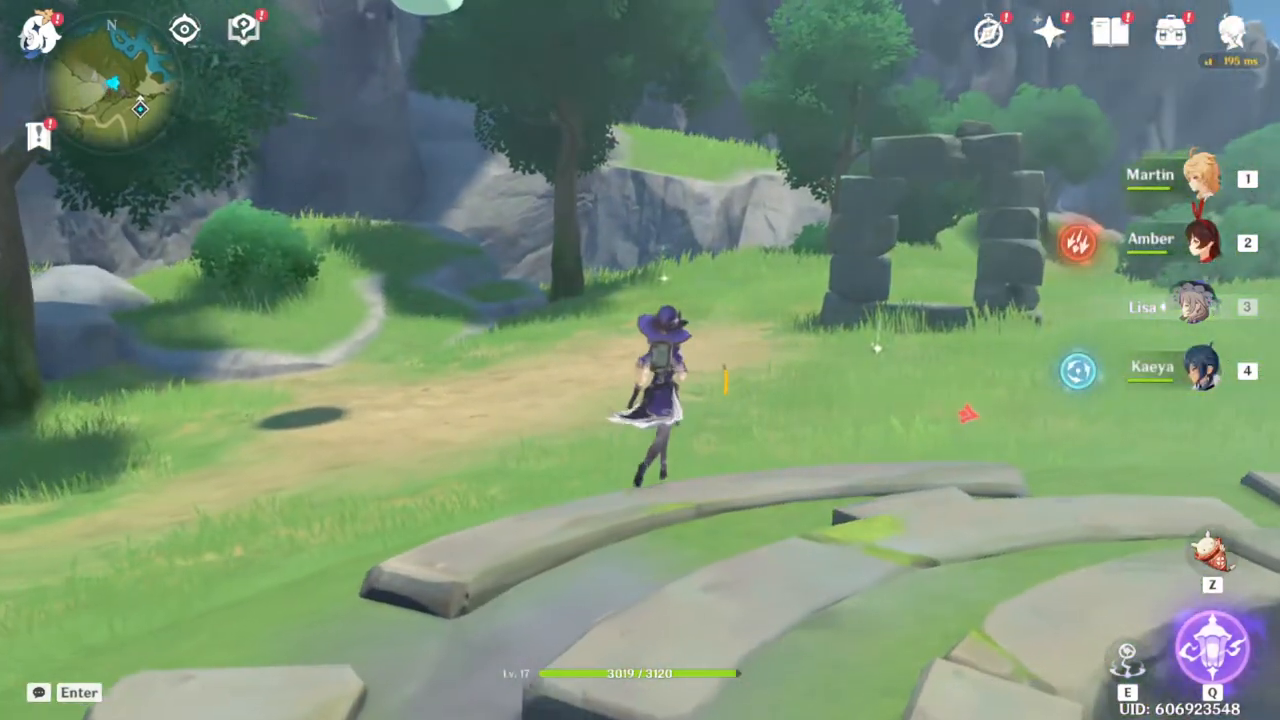
Step: Run Lisa past the stone arches and glide down from the cliff edge
key("q")
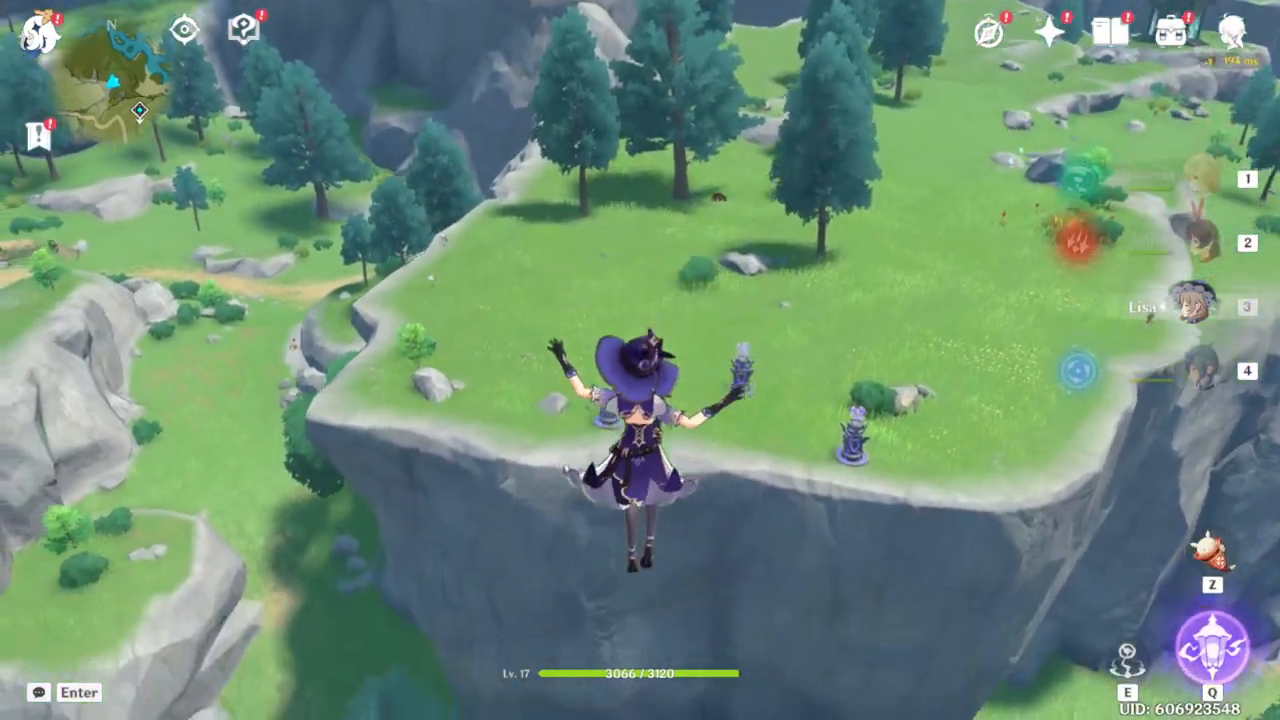
key("Space")
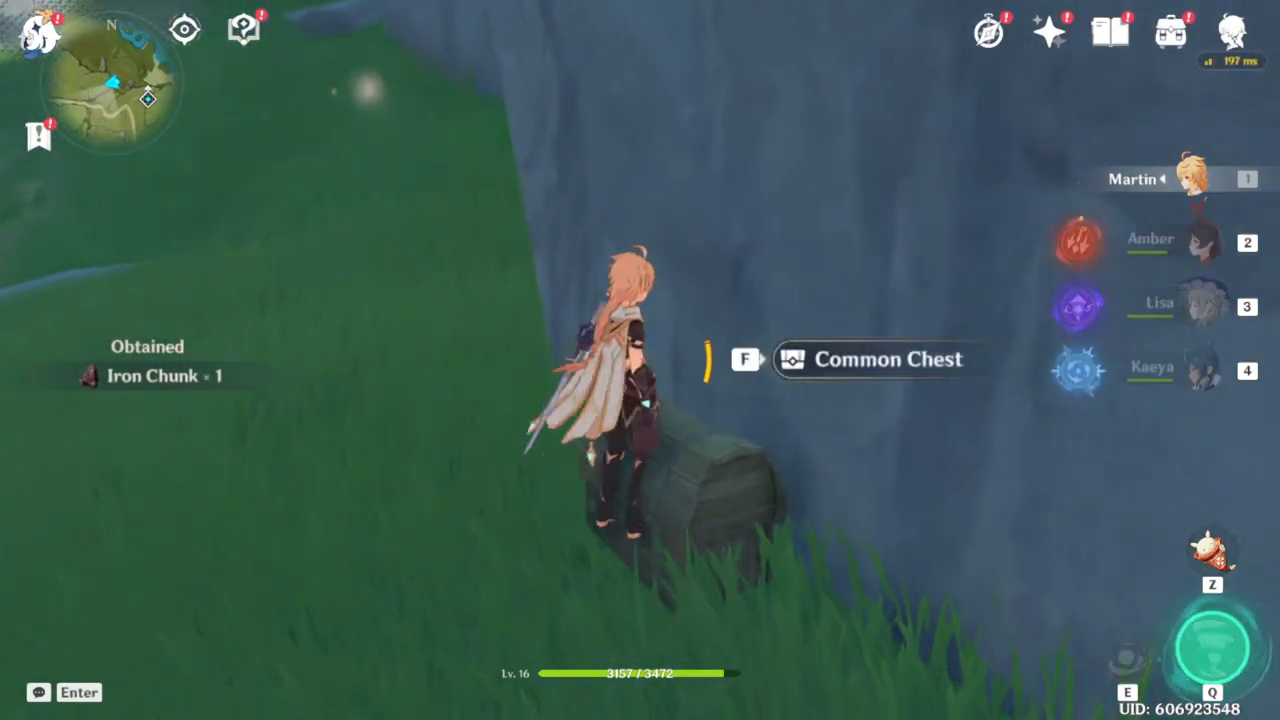
Step: Open the Common Chest at the cliff base for Adventure EXP, Anemo Sigil and Enhancement Ore
key("f")
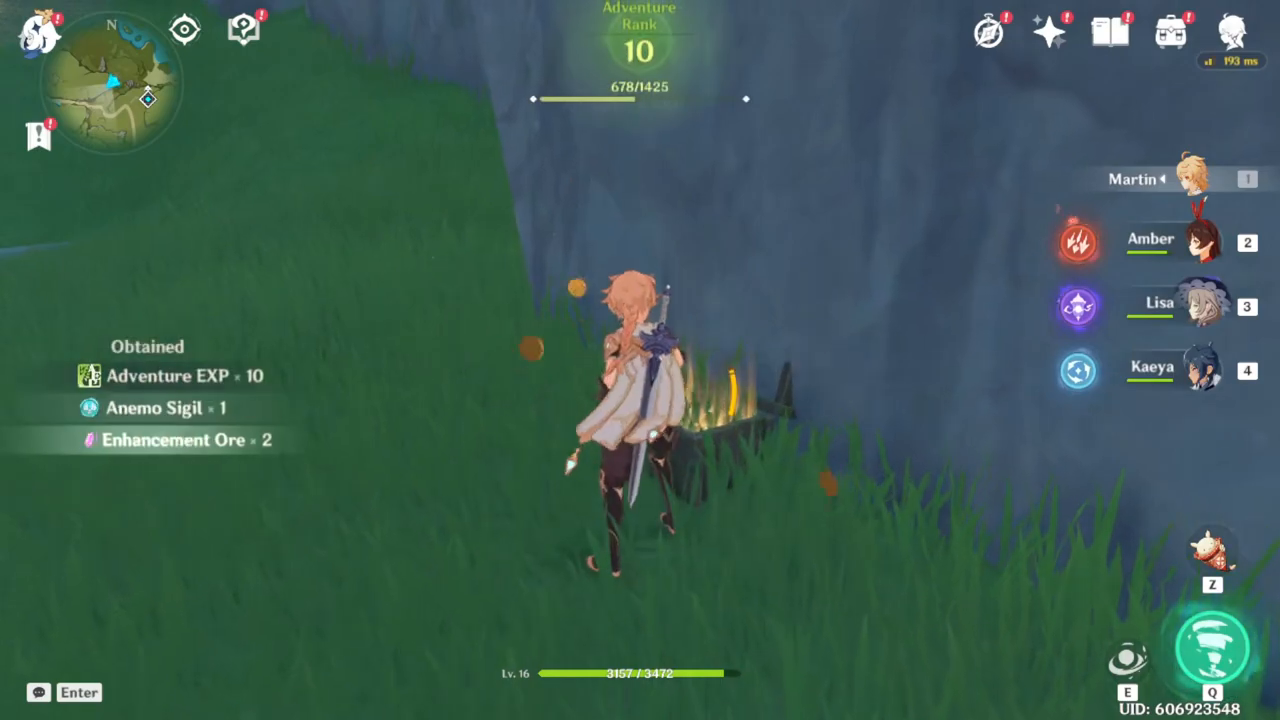